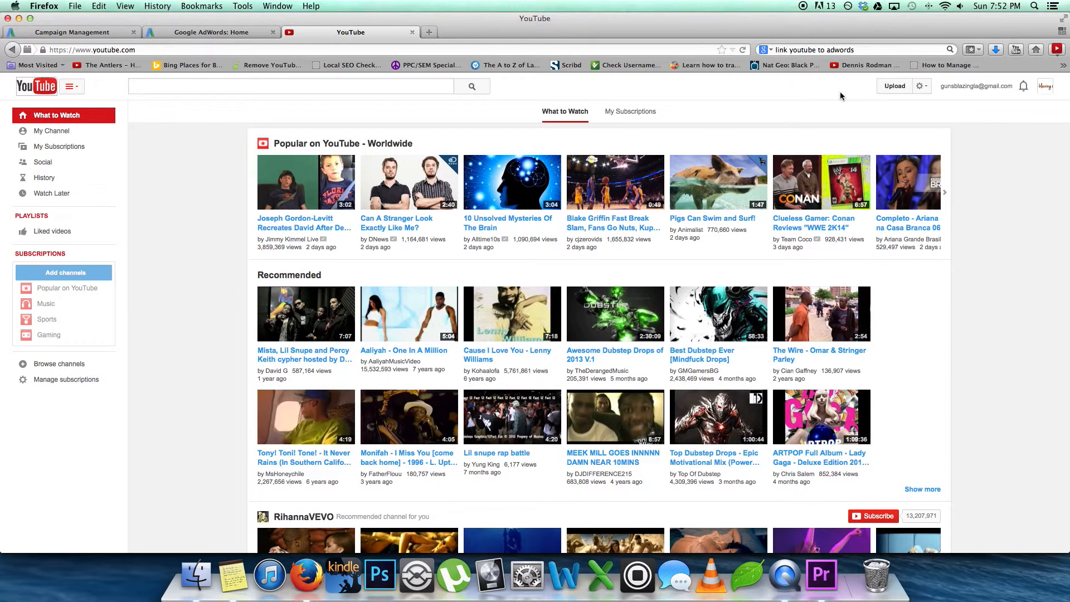
Step: Check the Customer ID on the AdWords dashboard, then return to the YouTube account
{"action": "left_click", "coordinate": [212, 32]}
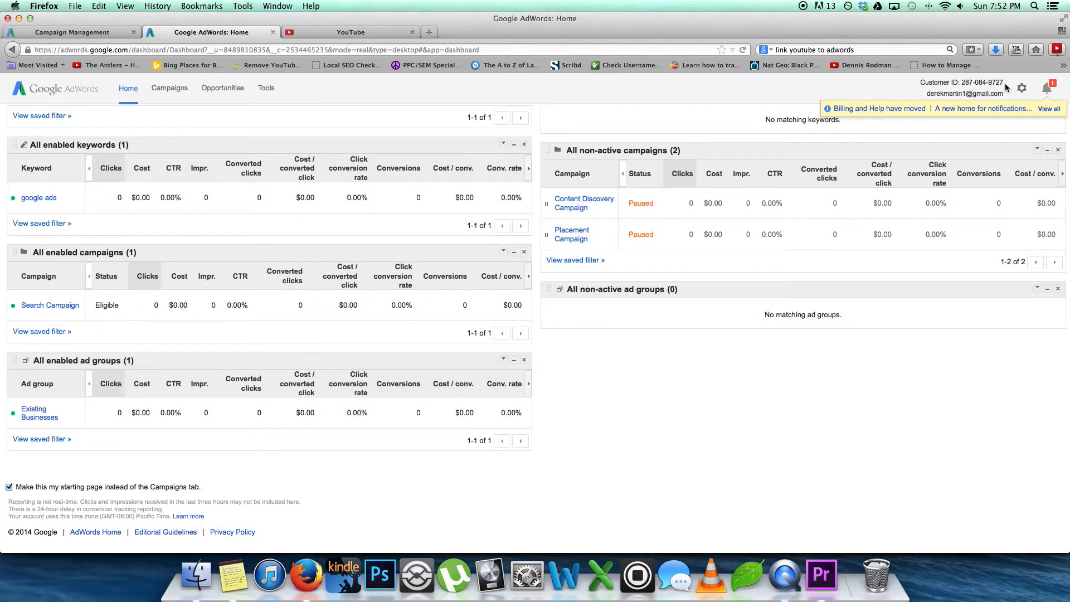
{"action": "left_click", "coordinate": [350, 33]}
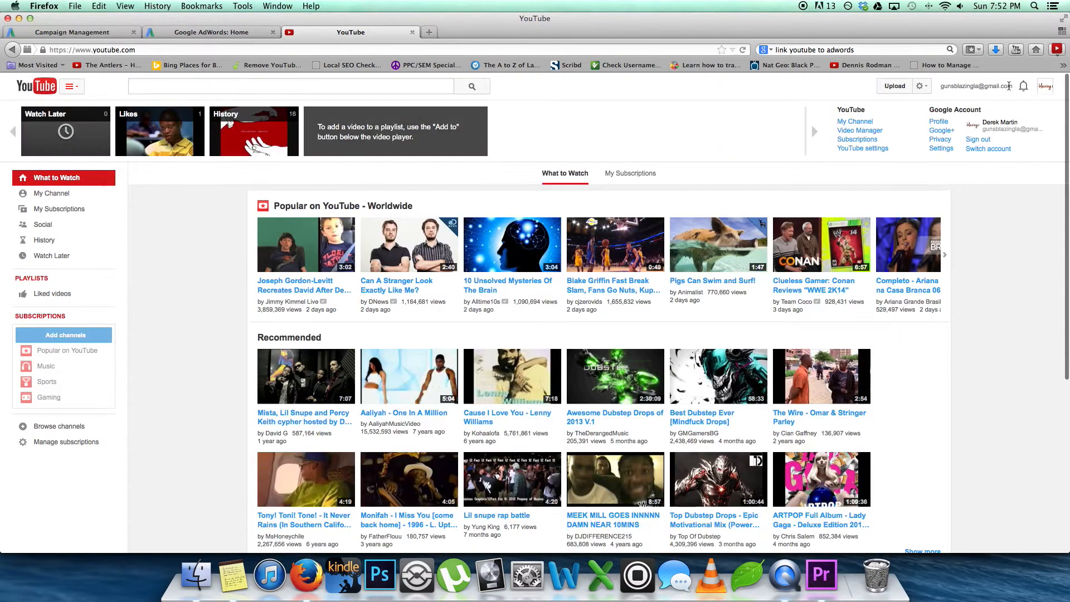
{"action": "mouse_move", "coordinate": [860, 130]}
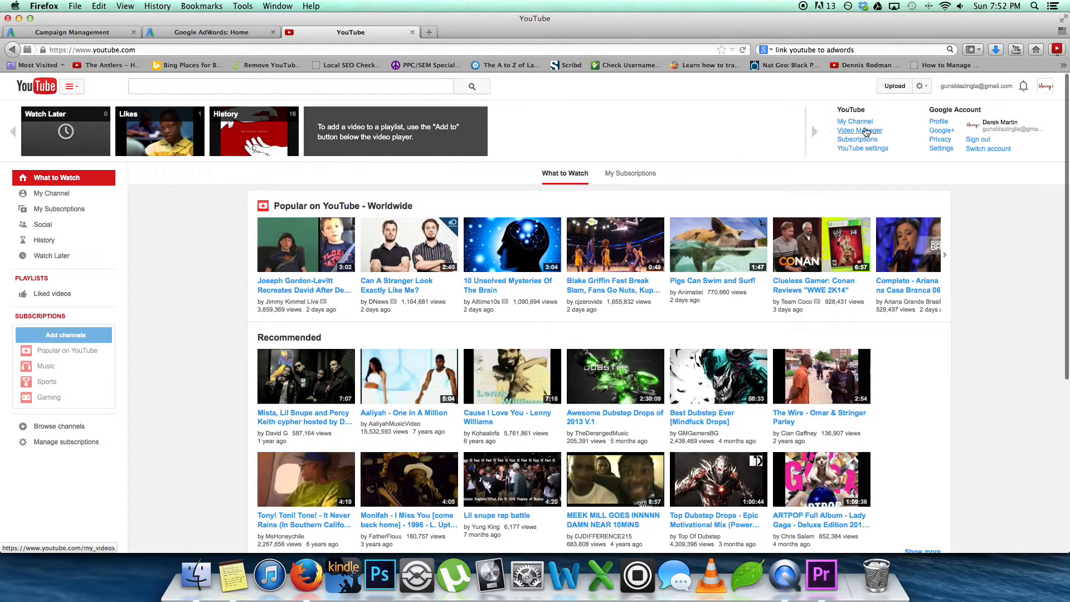
Step: Open the channel's Video Manager and expand Channel Settings in the sidebar
{"action": "left_click", "coordinate": [859, 131]}
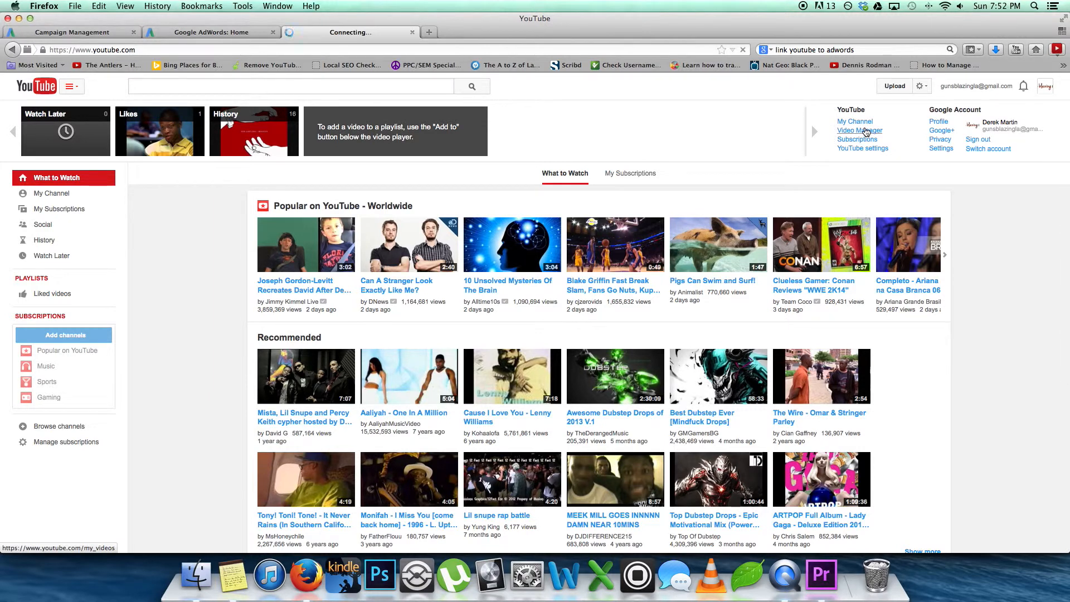
{"action": "left_click", "coordinate": [860, 131]}
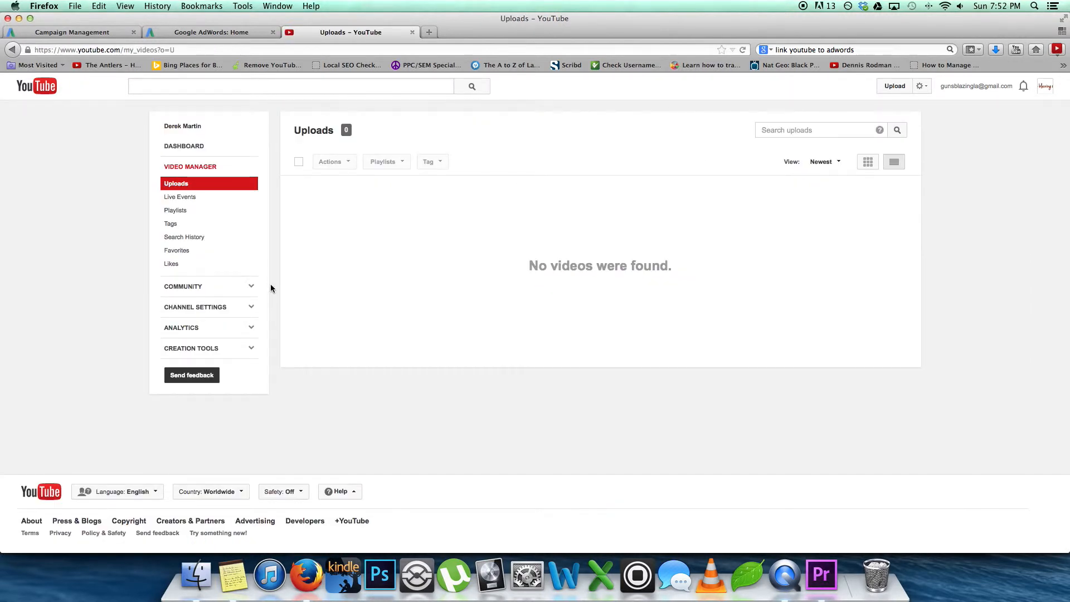
{"action": "left_click", "coordinate": [195, 307]}
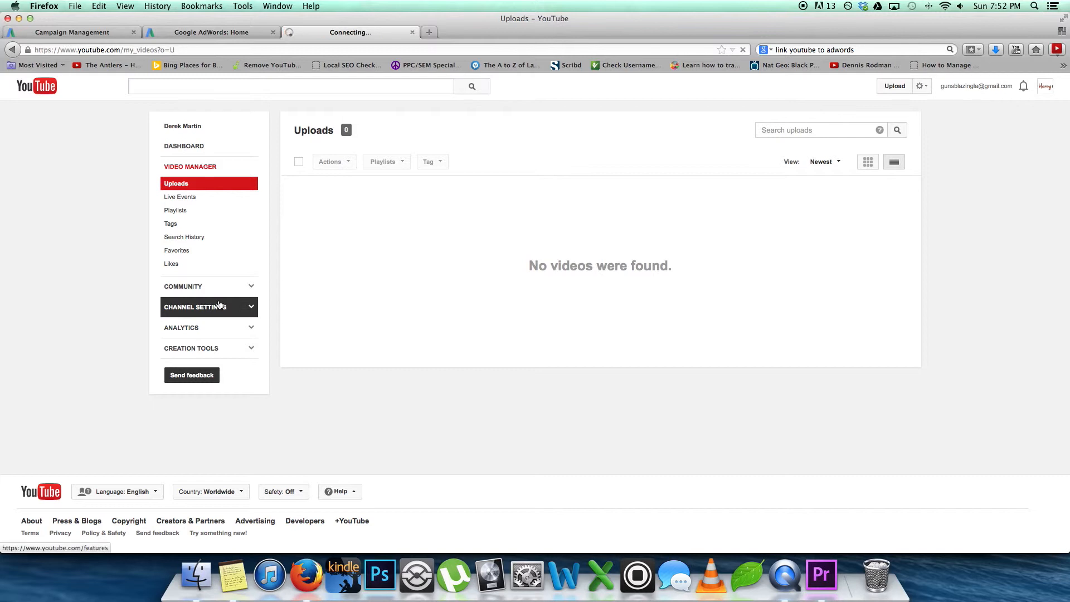
{"action": "left_click", "coordinate": [195, 307]}
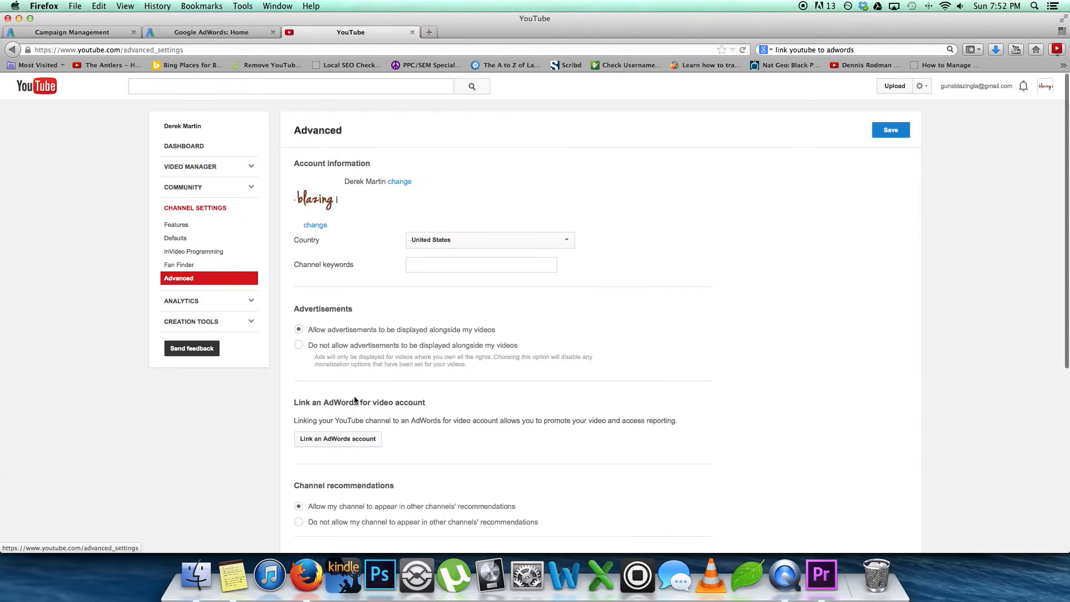
{"action": "left_click", "coordinate": [337, 439]}
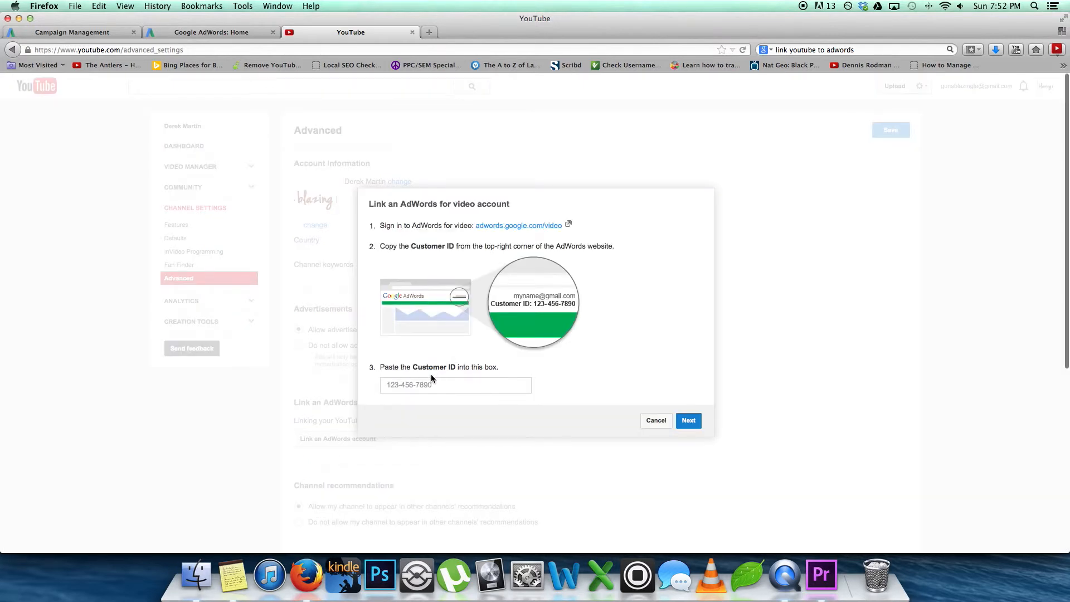
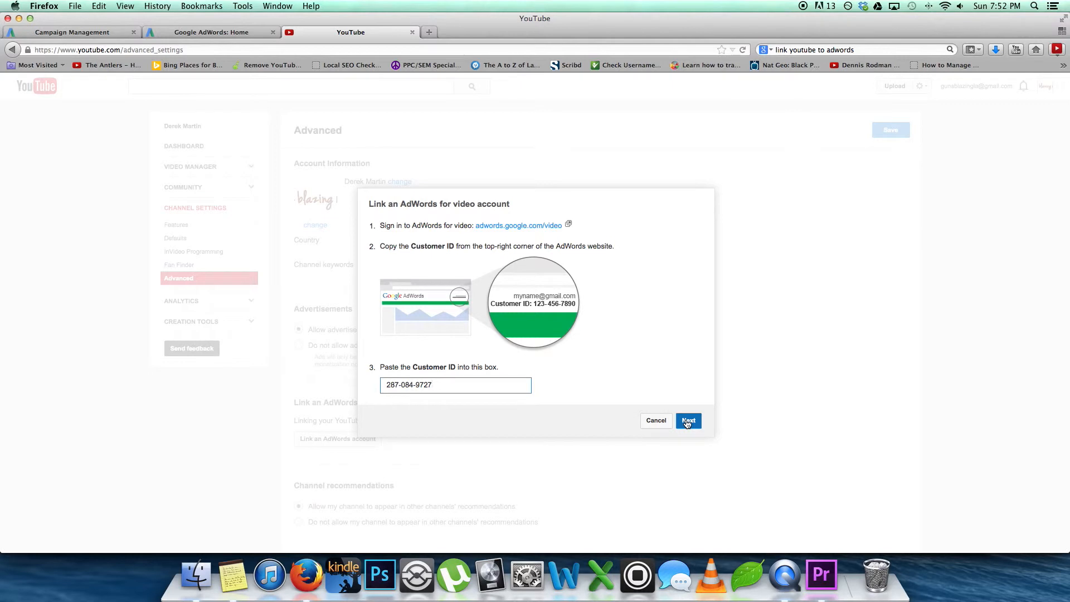
{"action": "left_click", "coordinate": [455, 386]}
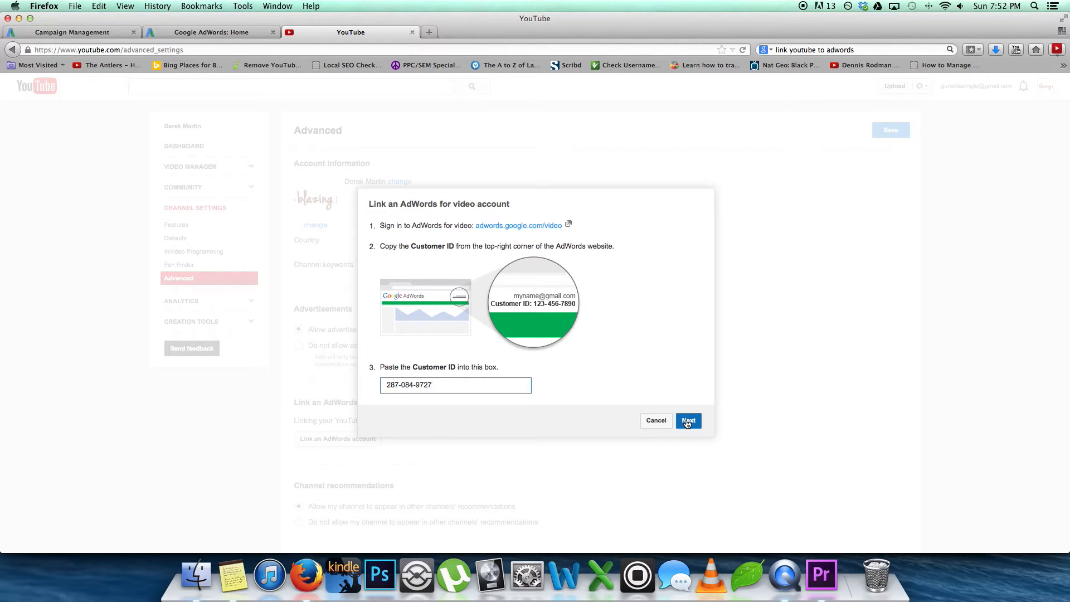
{"action": "left_click", "coordinate": [688, 420]}
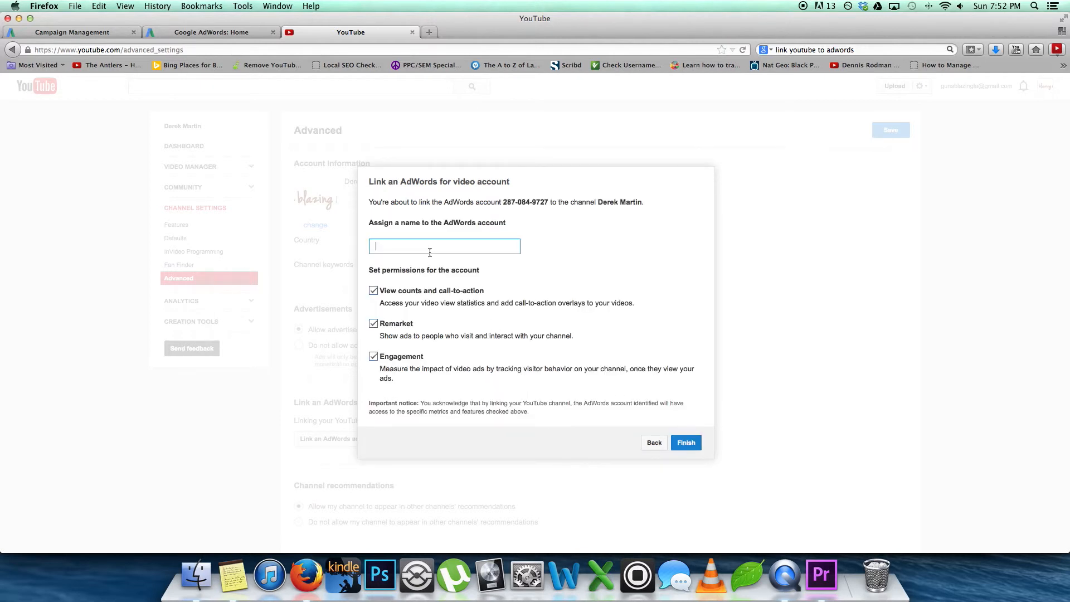
{"action": "type", "text": "Derek"}
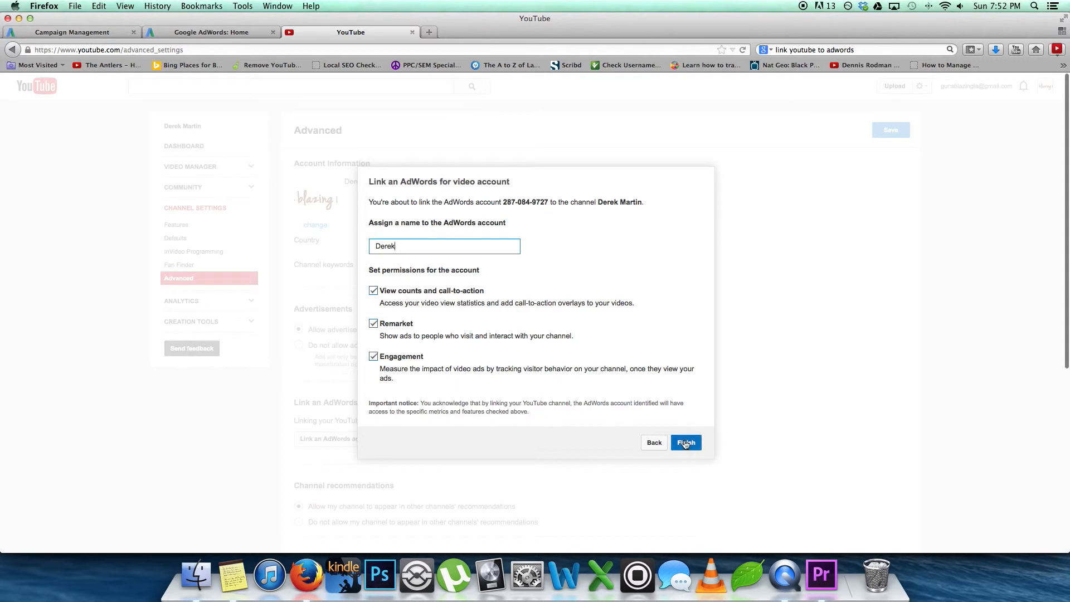
{"action": "left_click", "coordinate": [685, 442]}
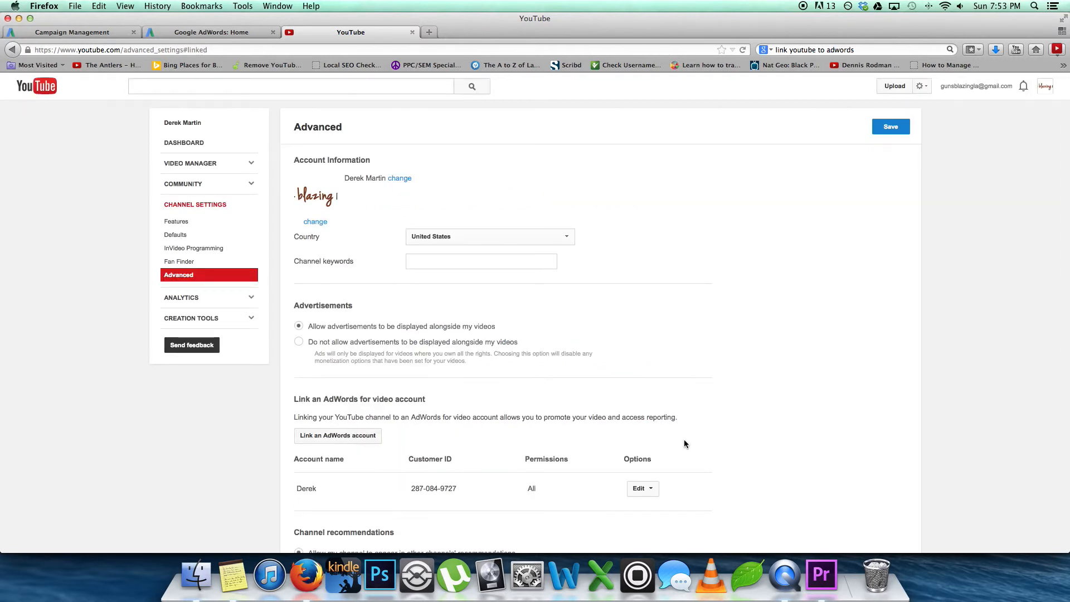
{"action": "mouse_move", "coordinate": [830, 162]}
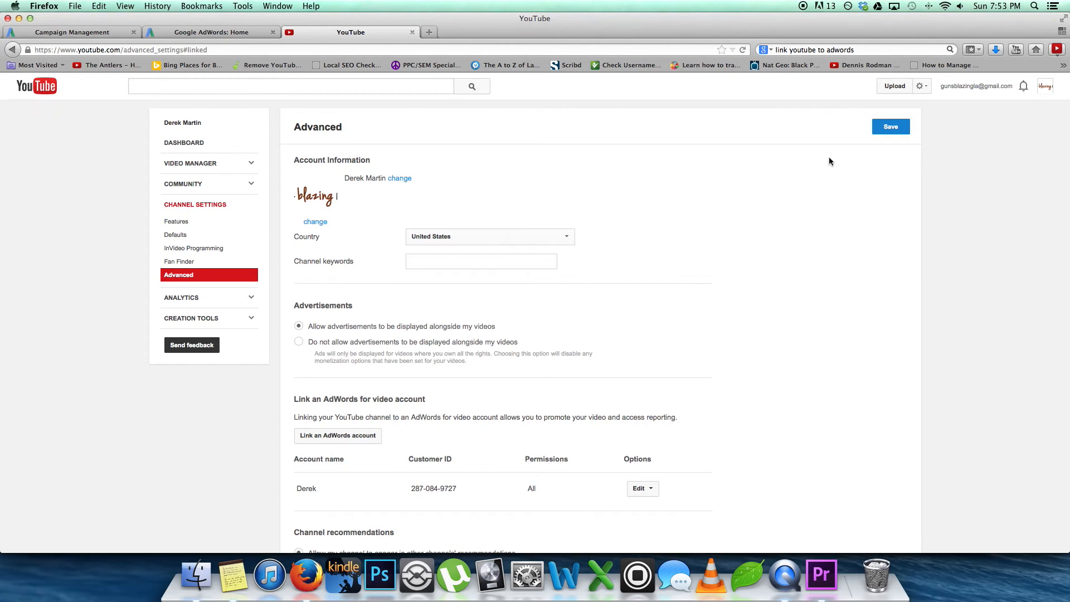
{"action": "mouse_move", "coordinate": [817, 157]}
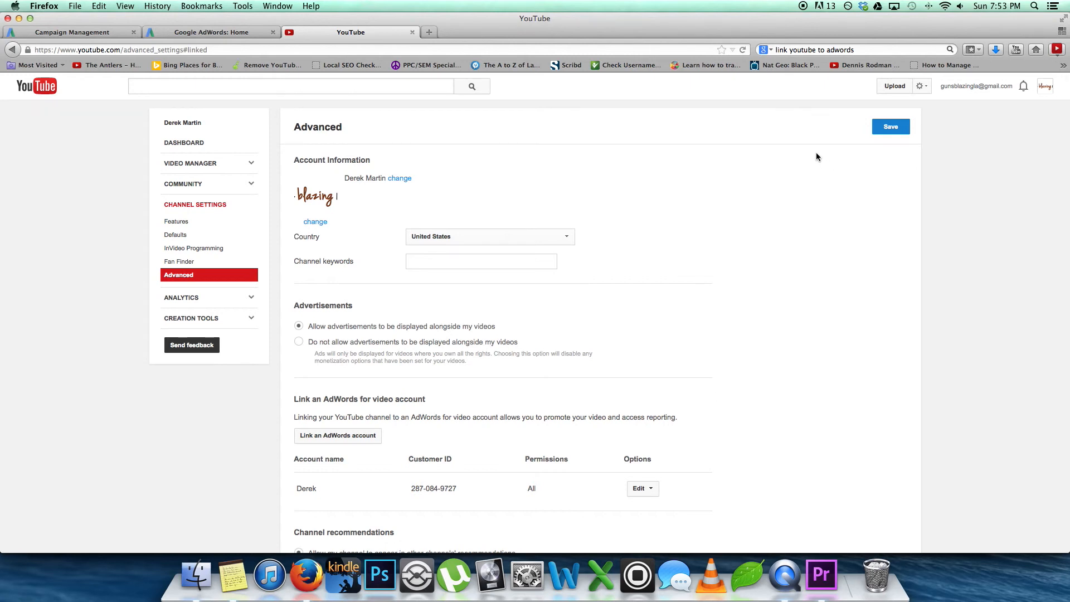
{"action": "mouse_move", "coordinate": [753, 183]}
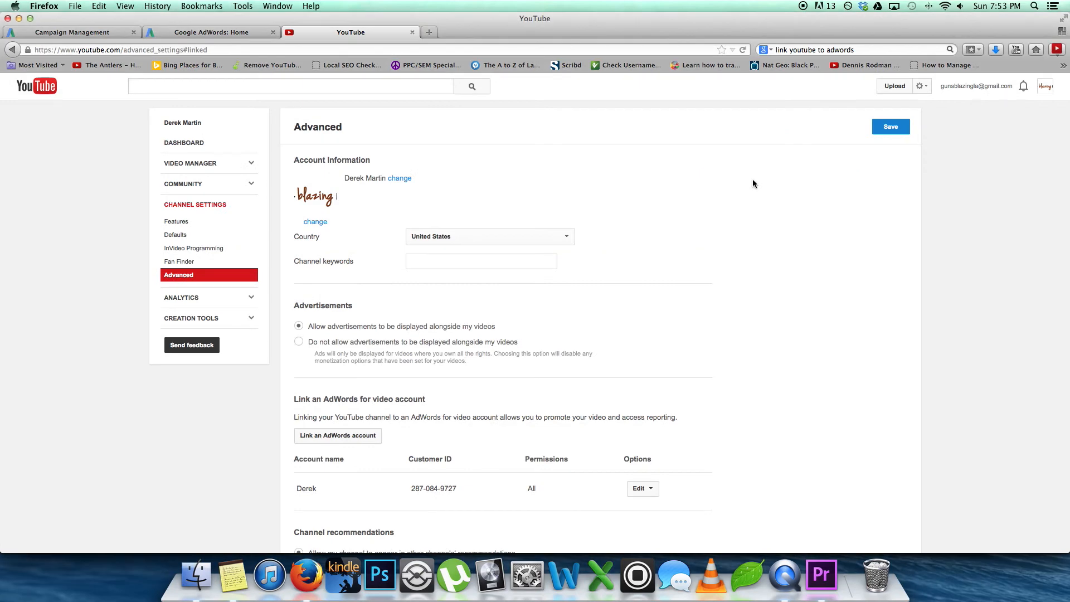